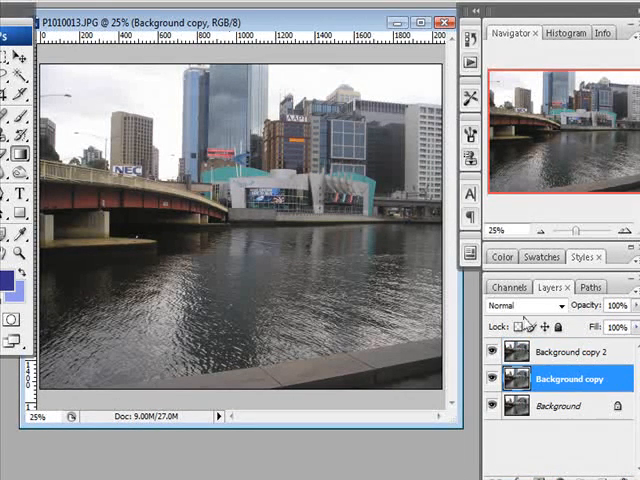
Set Background copy to Screen blending and Background copy 2 to Overlay blending
left_click(530, 306)
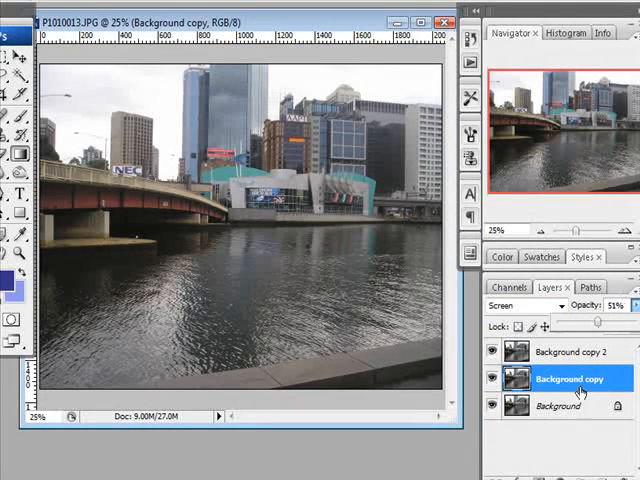
left_click(570, 352)
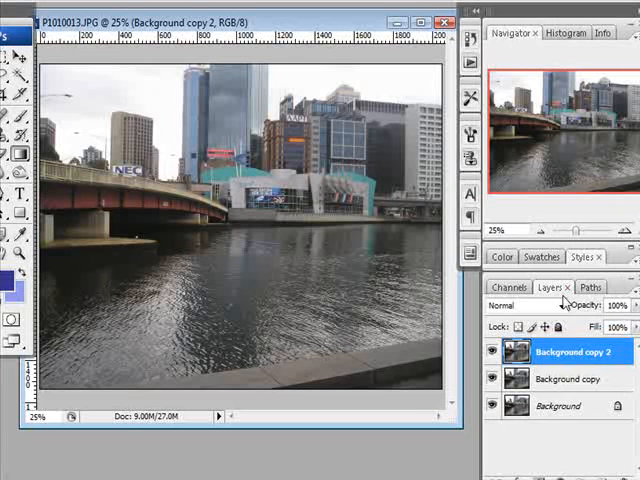
left_click(528, 306)
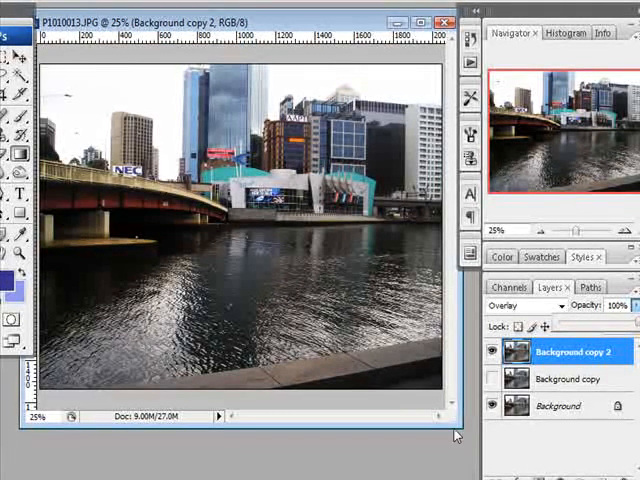
Review the copy layers' blends, then flatten the image into one background layer
left_click(488, 352)
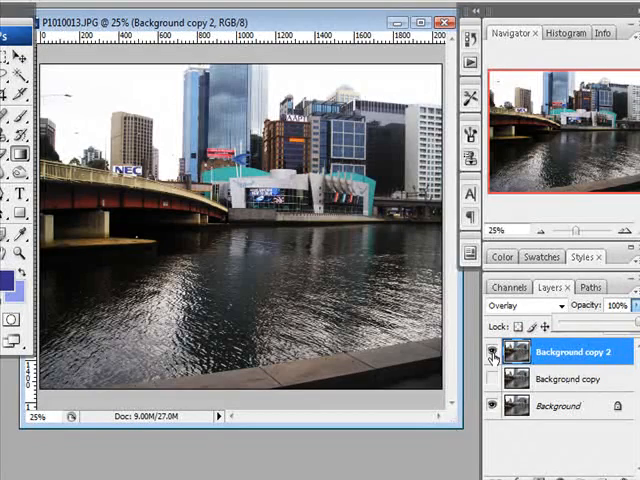
left_click(572, 404)
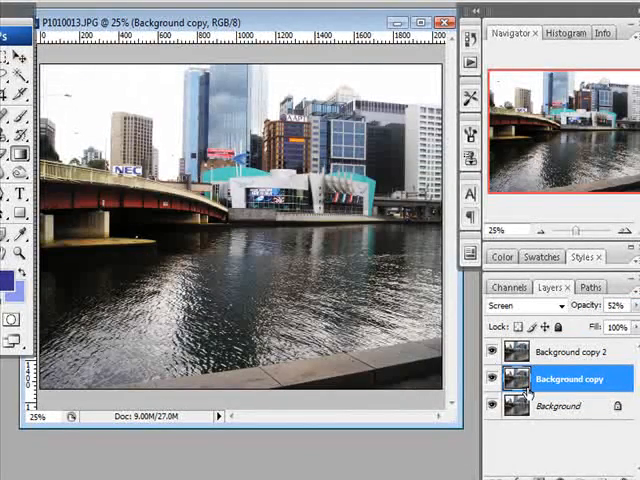
left_click(568, 352)
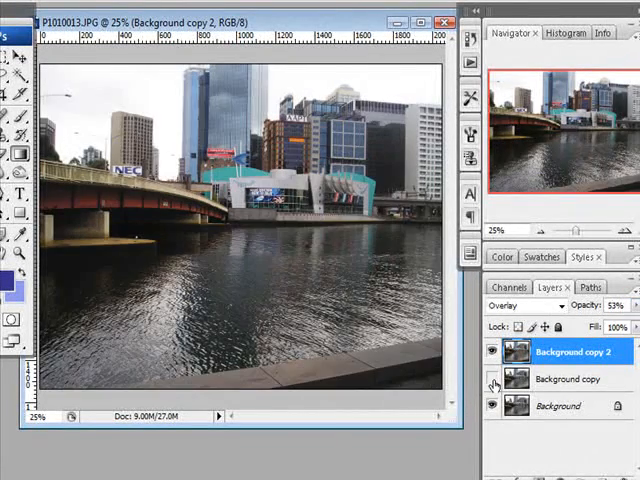
left_click(496, 384)
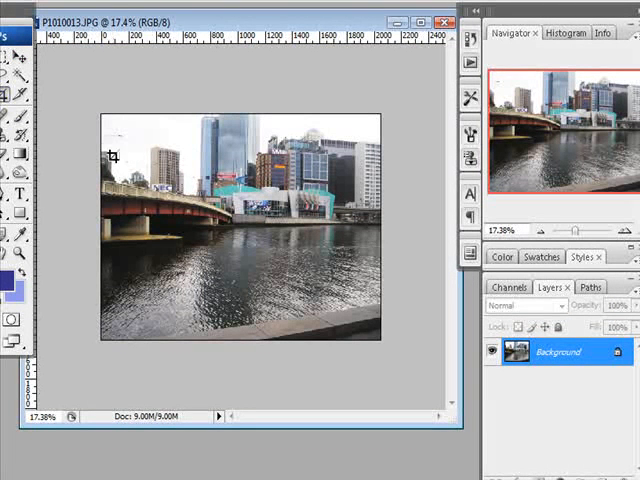
mouse_move(160, 204)
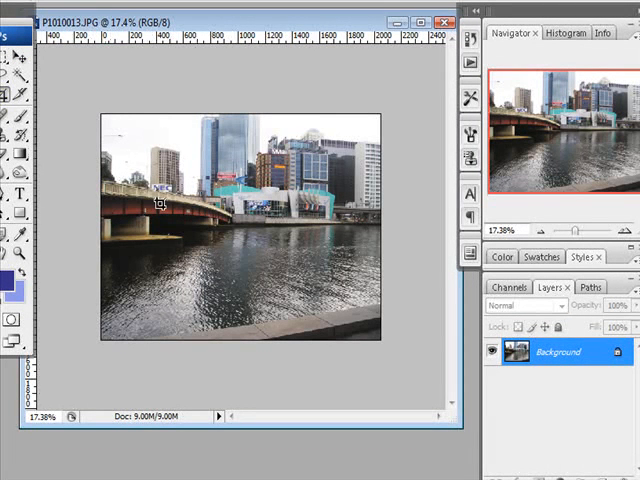
mouse_move(104, 136)
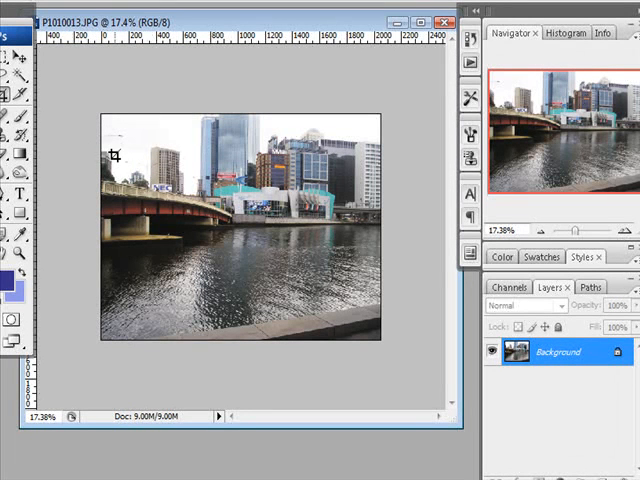
mouse_move(384, 304)
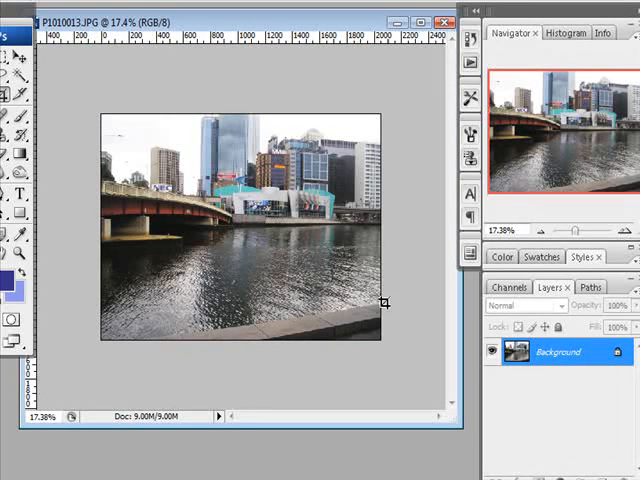
mouse_move(304, 328)
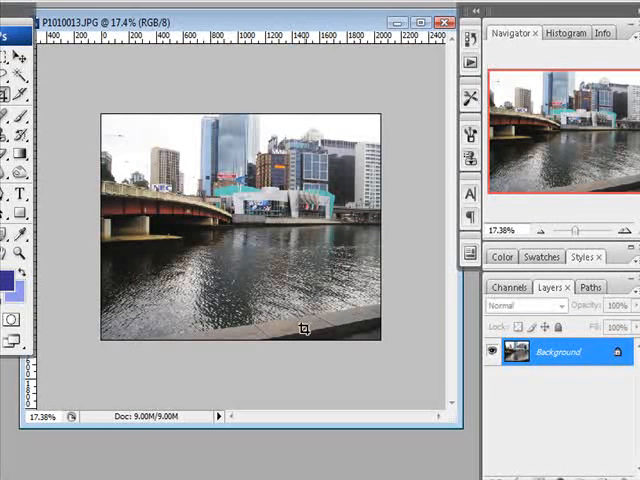
mouse_move(376, 110)
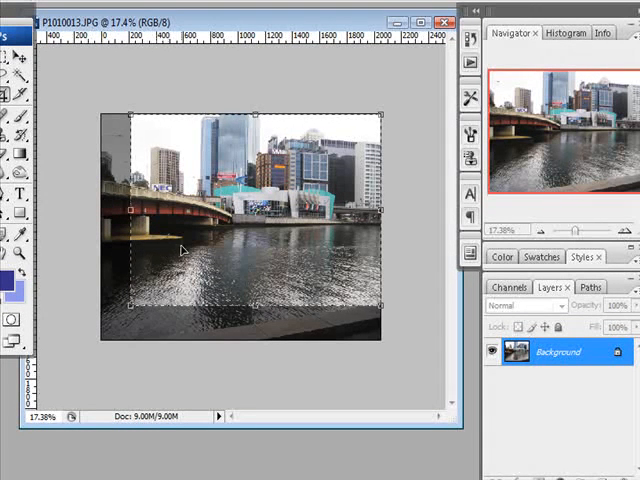
mouse_move(356, 304)
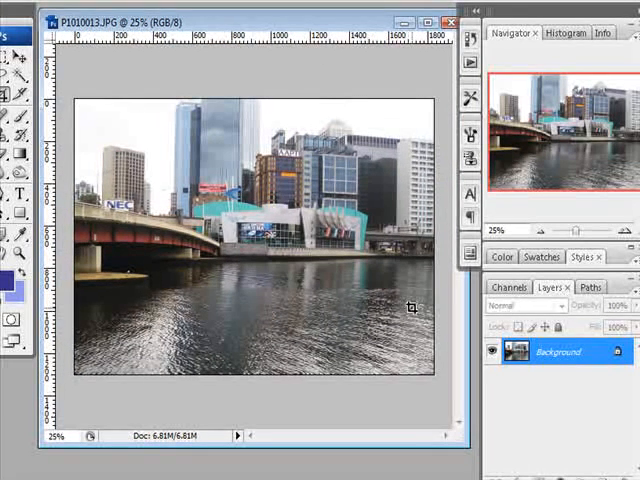
mouse_move(292, 332)
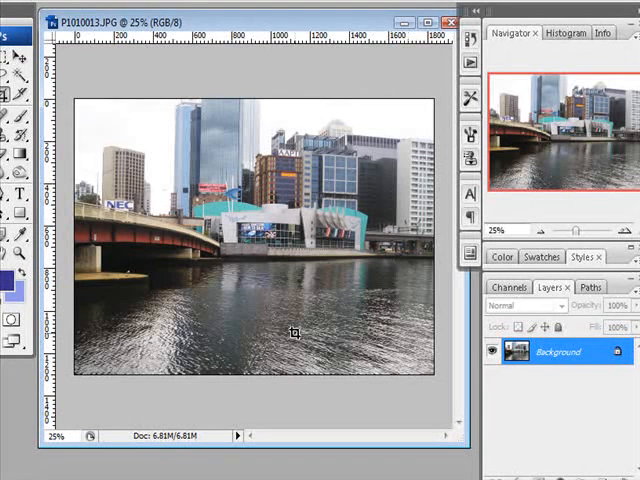
mouse_move(372, 376)
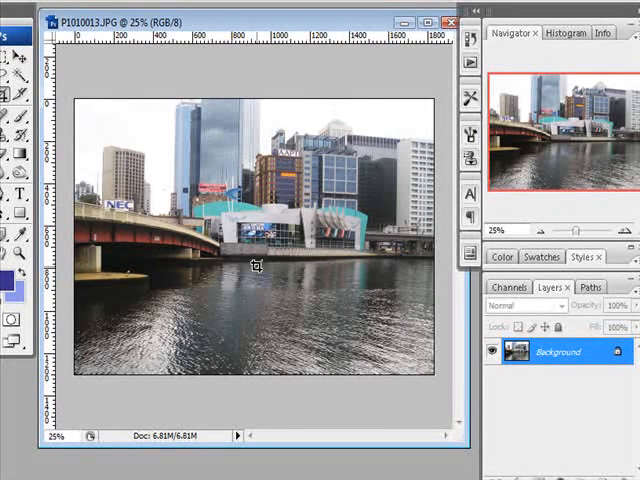
mouse_move(236, 312)
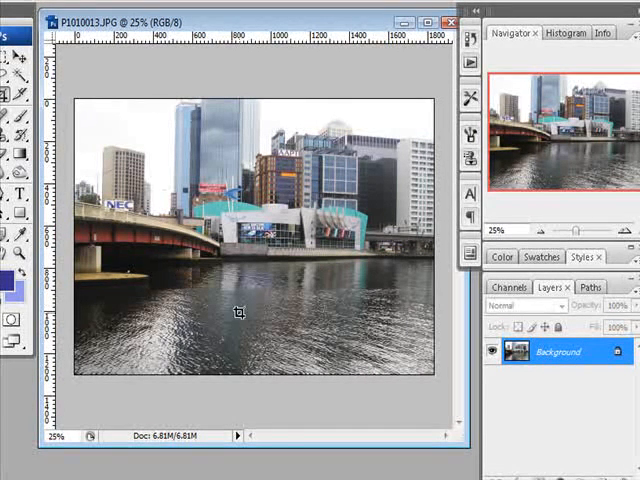
mouse_move(302, 132)
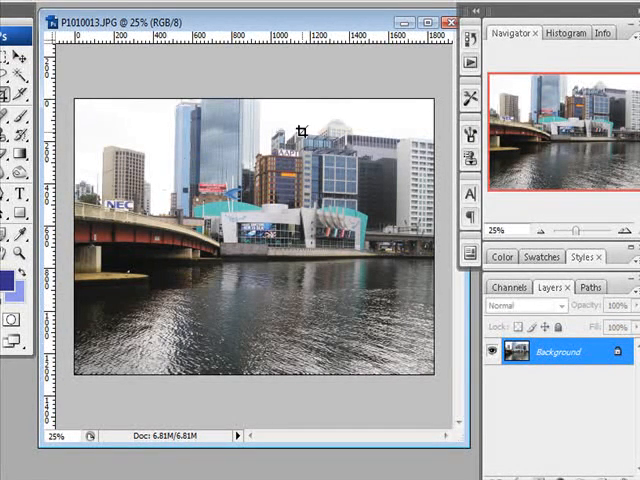
mouse_move(156, 116)
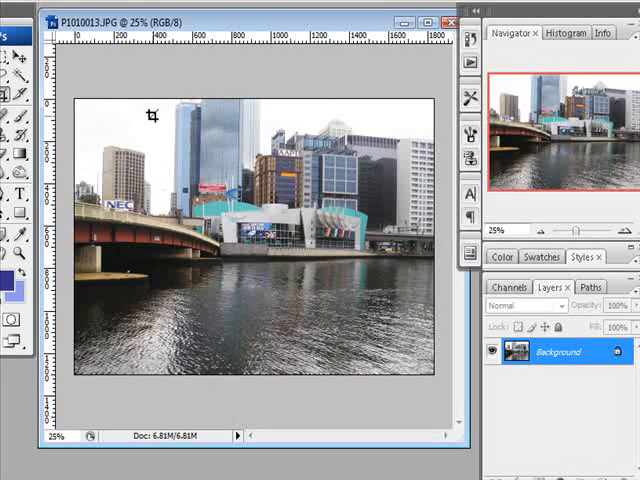
mouse_move(124, 252)
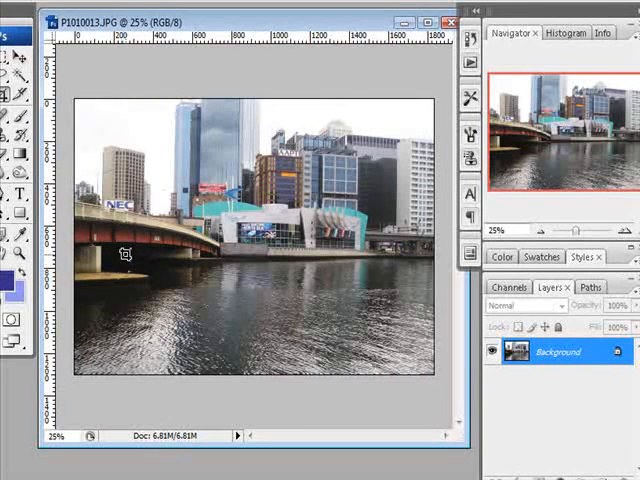
mouse_move(244, 308)
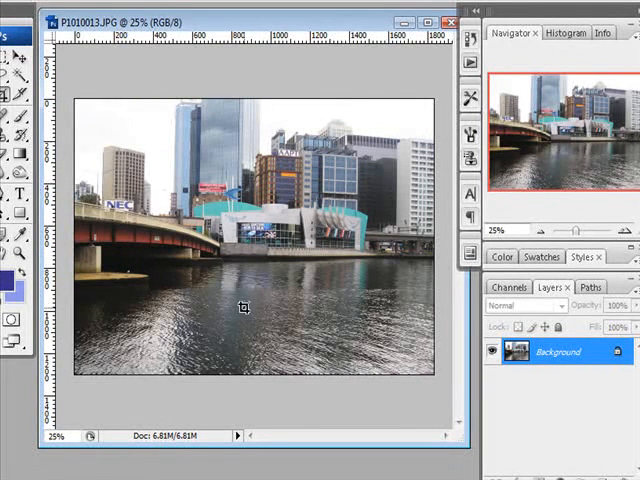
mouse_move(224, 356)
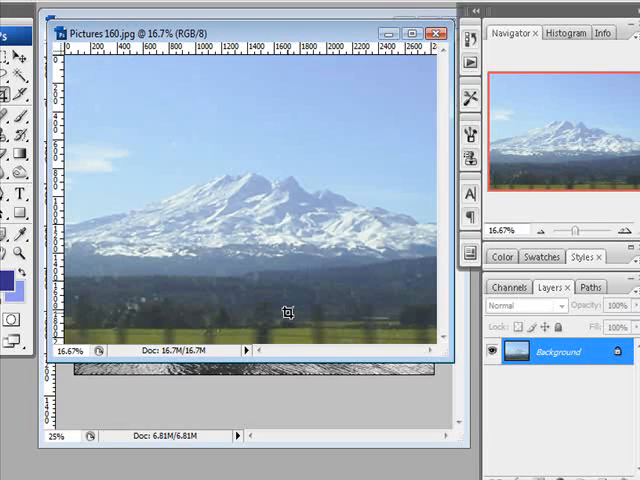
mouse_move(112, 184)
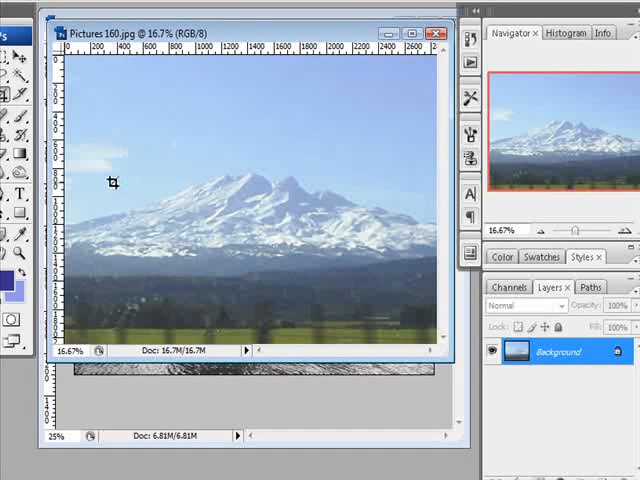
mouse_move(128, 192)
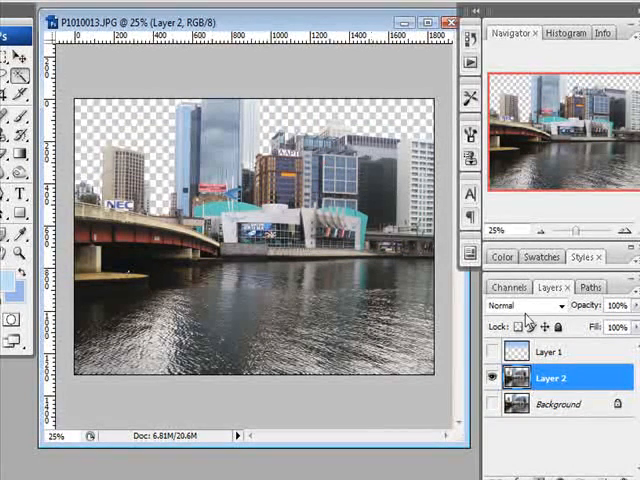
Select Layer 2 in the Layers panel after clearing the pale sky
left_click(492, 350)
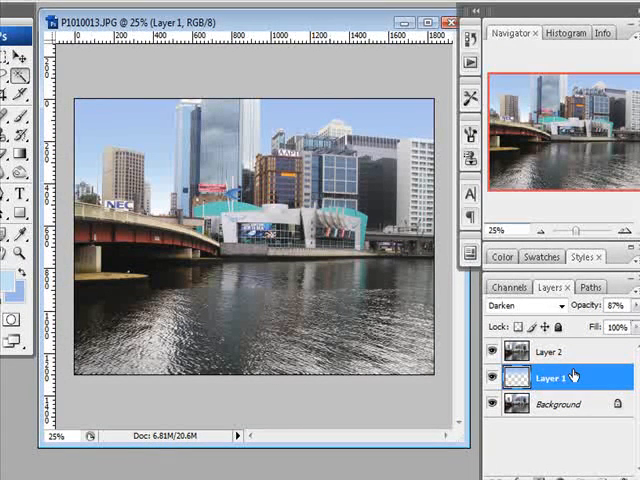
Duplicate Layer 1 by dragging it onto the New Layer icon
left_click_drag(548, 378, 548, 460)
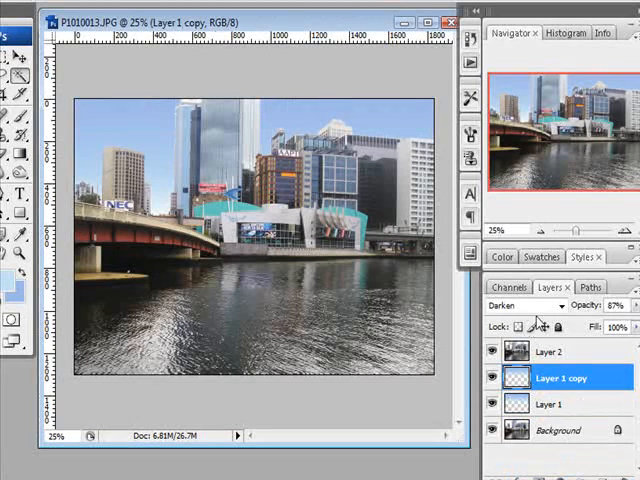
Set Layer 1 to Multiply blending, then select the Layer 1 copy layer
left_click(536, 306)
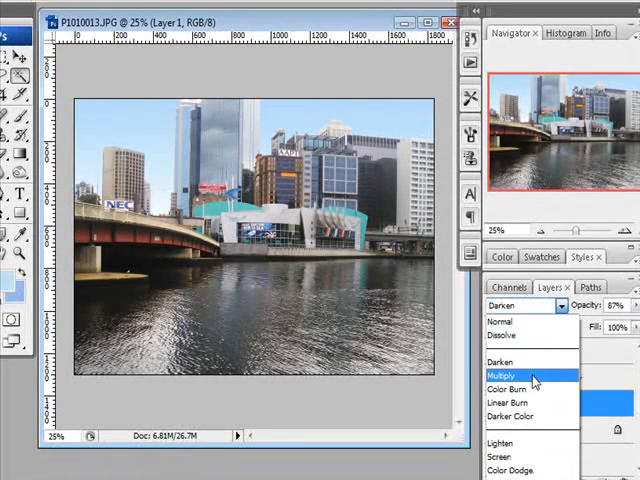
left_click(532, 376)
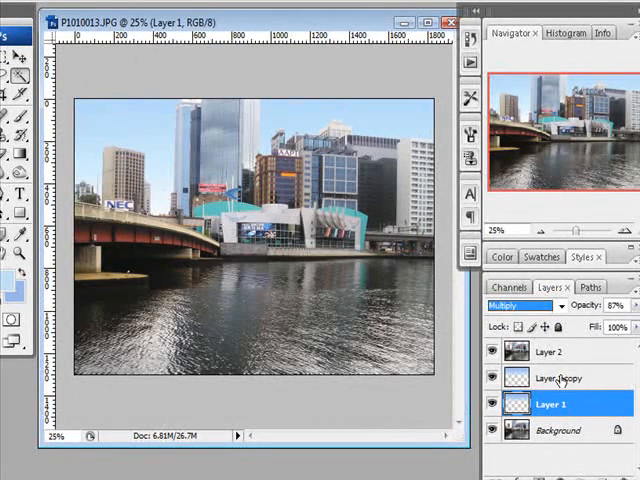
left_click(560, 376)
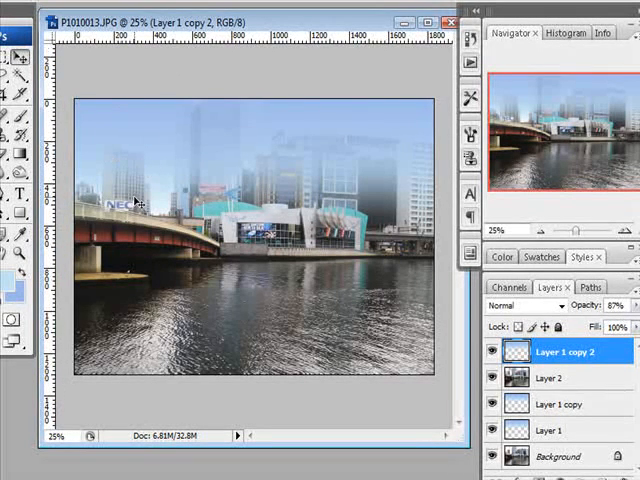
Flip the sky copy vertically via Edit > Transform so it covers the river
left_click(30, 8)
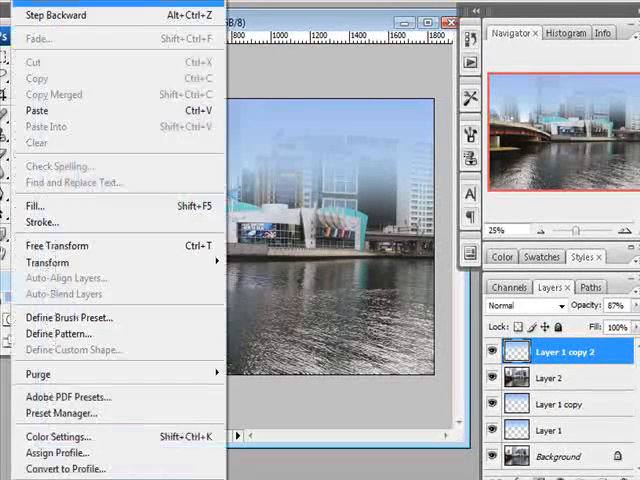
left_click(56, 244)
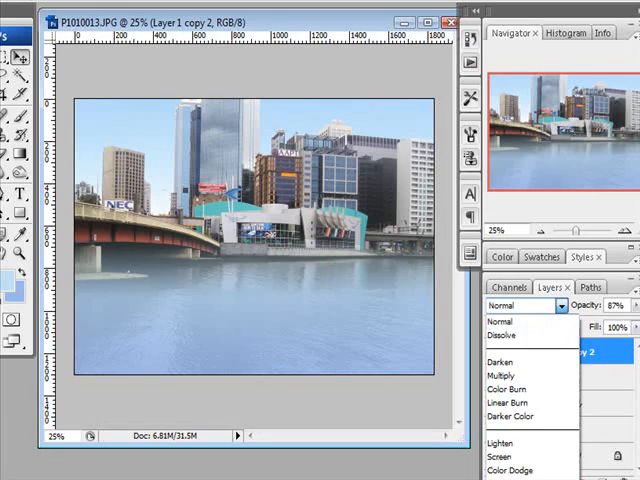
Set Layer 1 copy 2 to Color blending so it tints the river blue
left_click(502, 470)
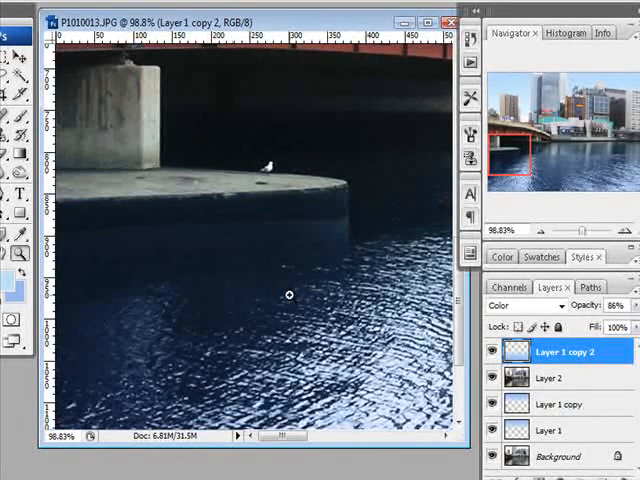
mouse_move(330, 298)
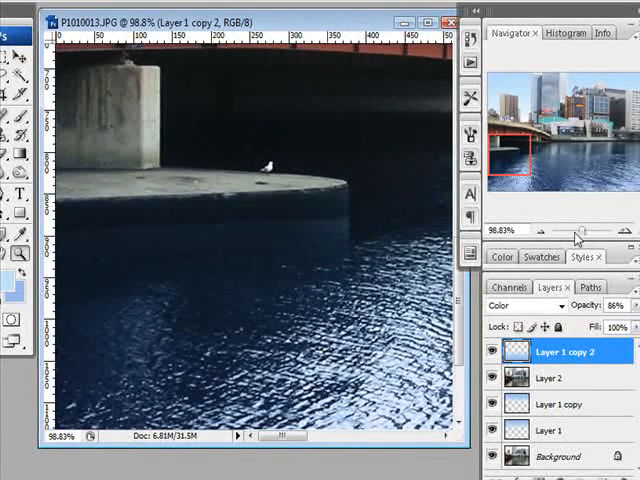
Lower the opacity of Layer 1 copy 2 to soften the river's blue tint
left_click_drag(576, 232, 540, 232)
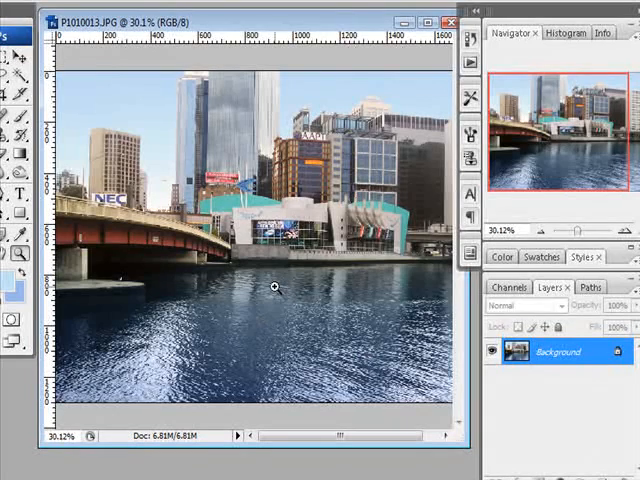
mouse_move(228, 168)
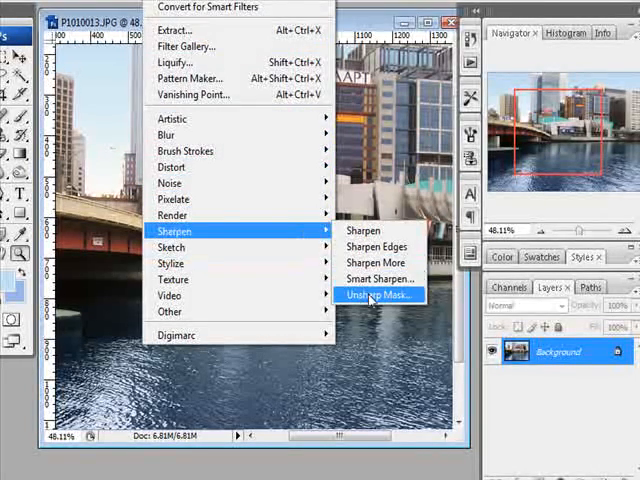
Apply Unsharp Mask sharpening to the flattened photo and confirm with OK
left_click(378, 294)
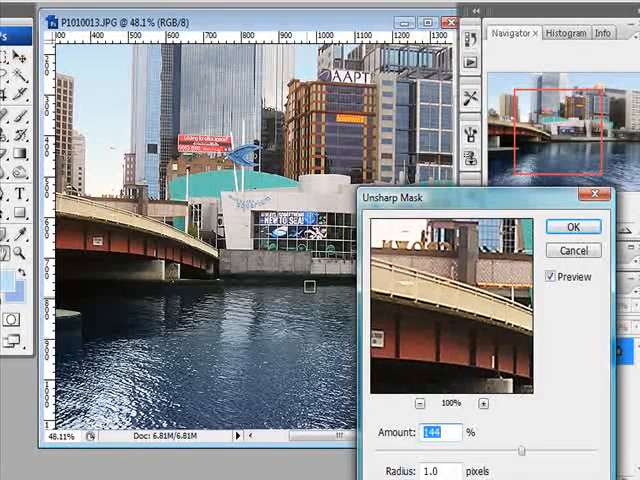
left_click(572, 228)
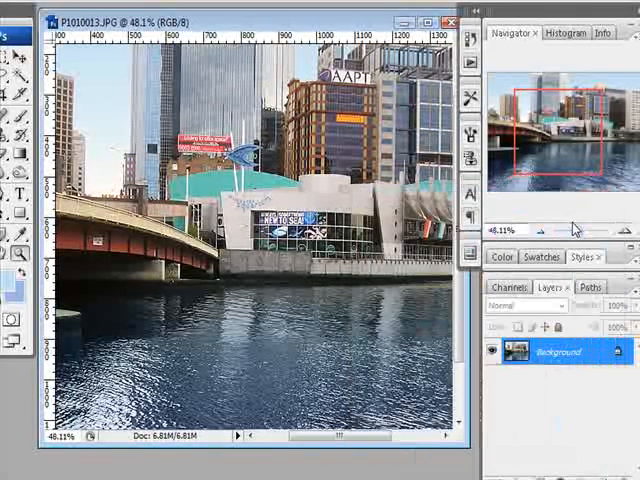